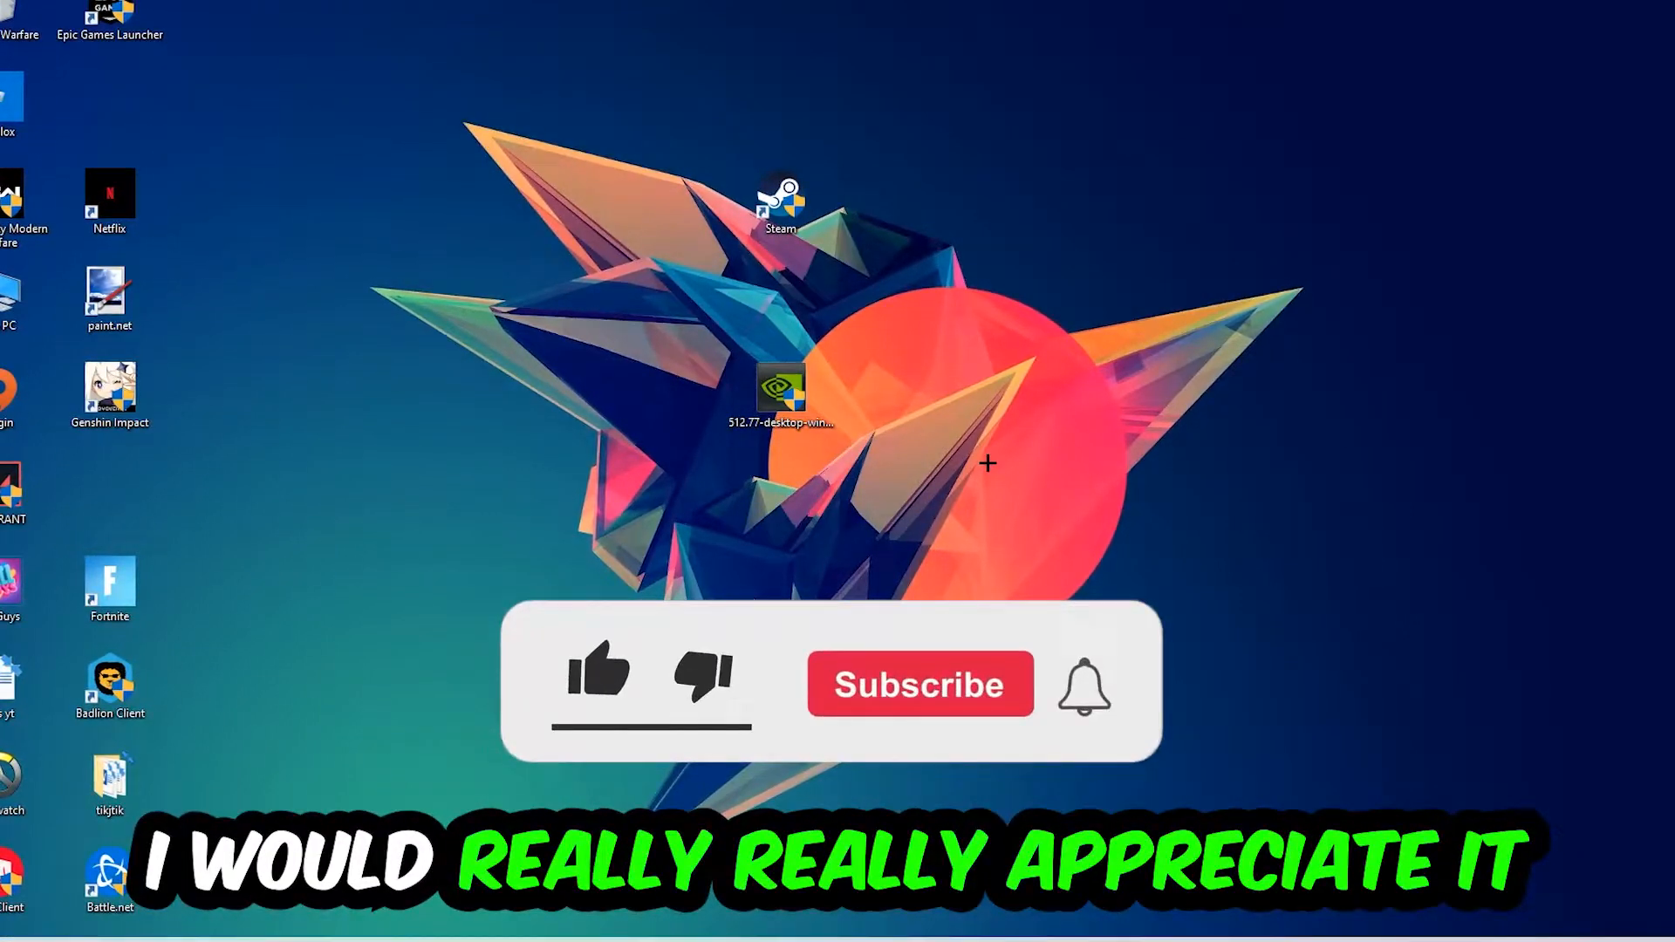
- Open Task Manager from the taskbar to view running processes
{"action": "left_click", "coordinate": [599, 684]}
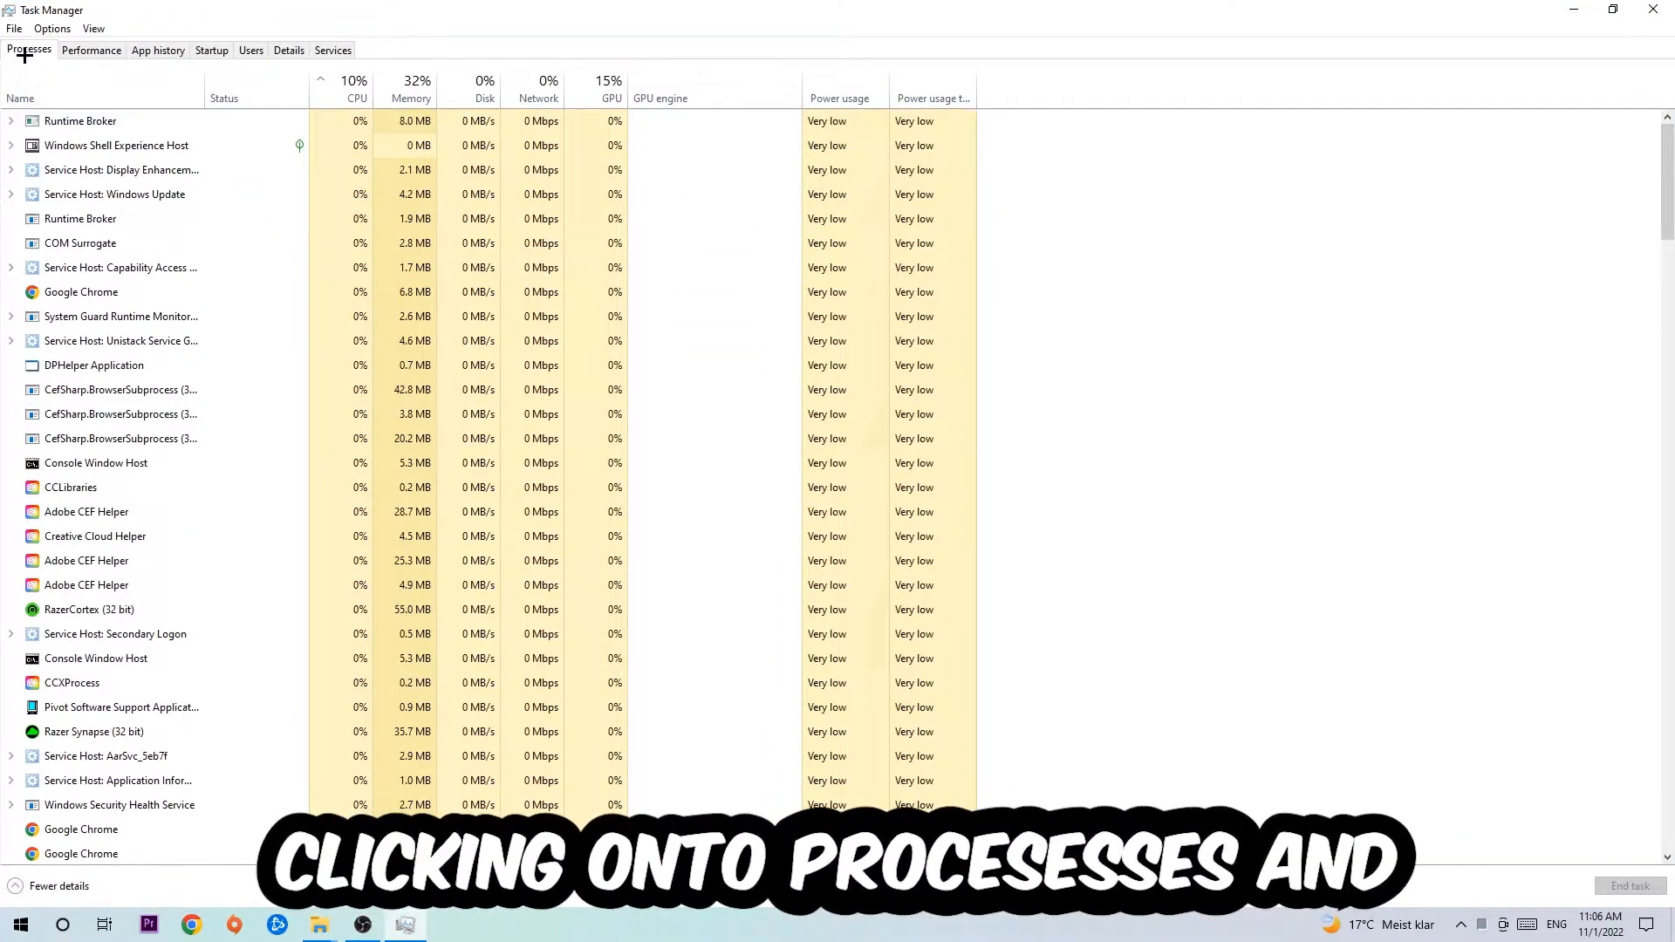
- End the stray Google Chrome process from the Processes list
{"action": "left_click", "coordinate": [121, 170]}
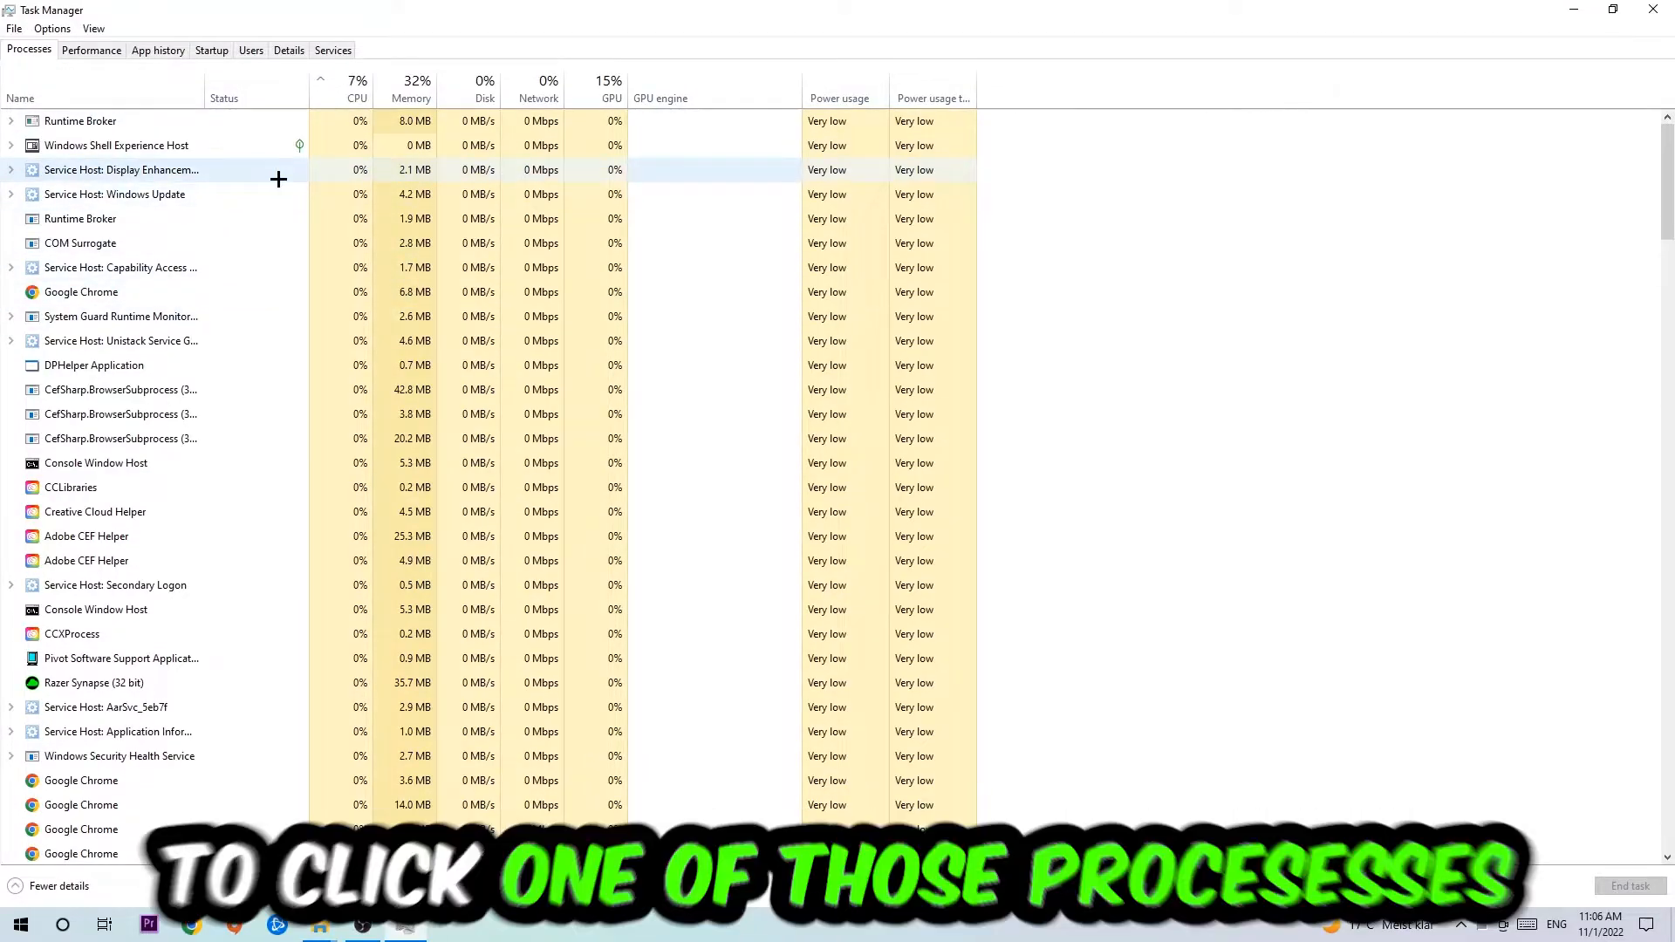
{"action": "left_click", "coordinate": [80, 291]}
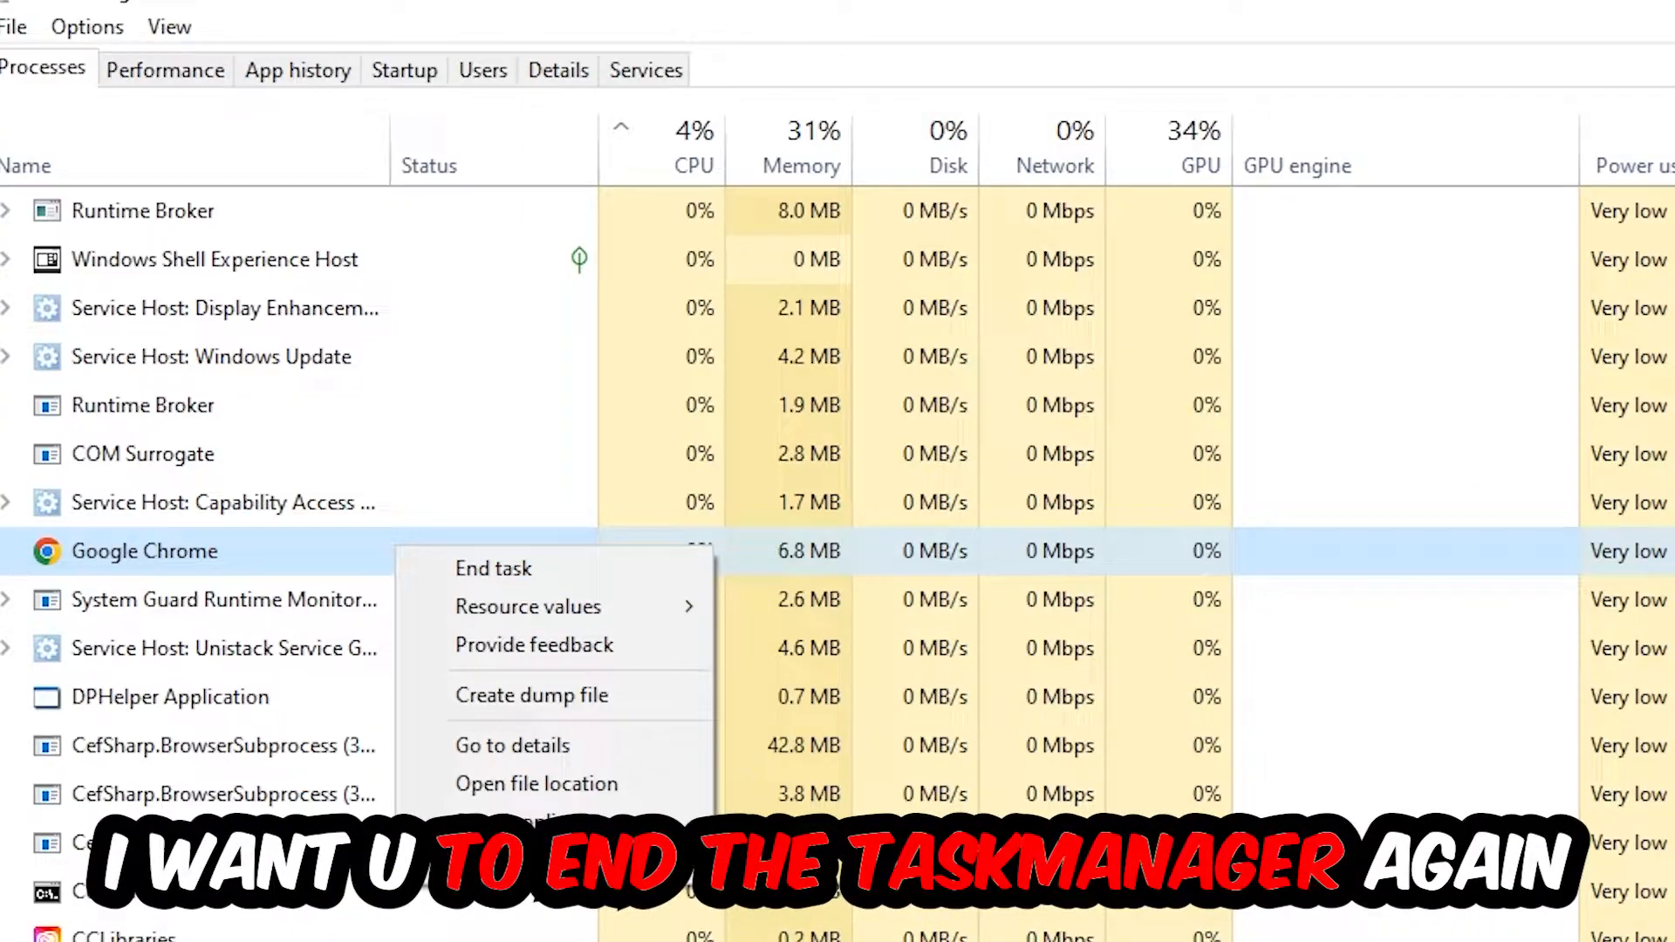
{"action": "left_click", "coordinate": [494, 567]}
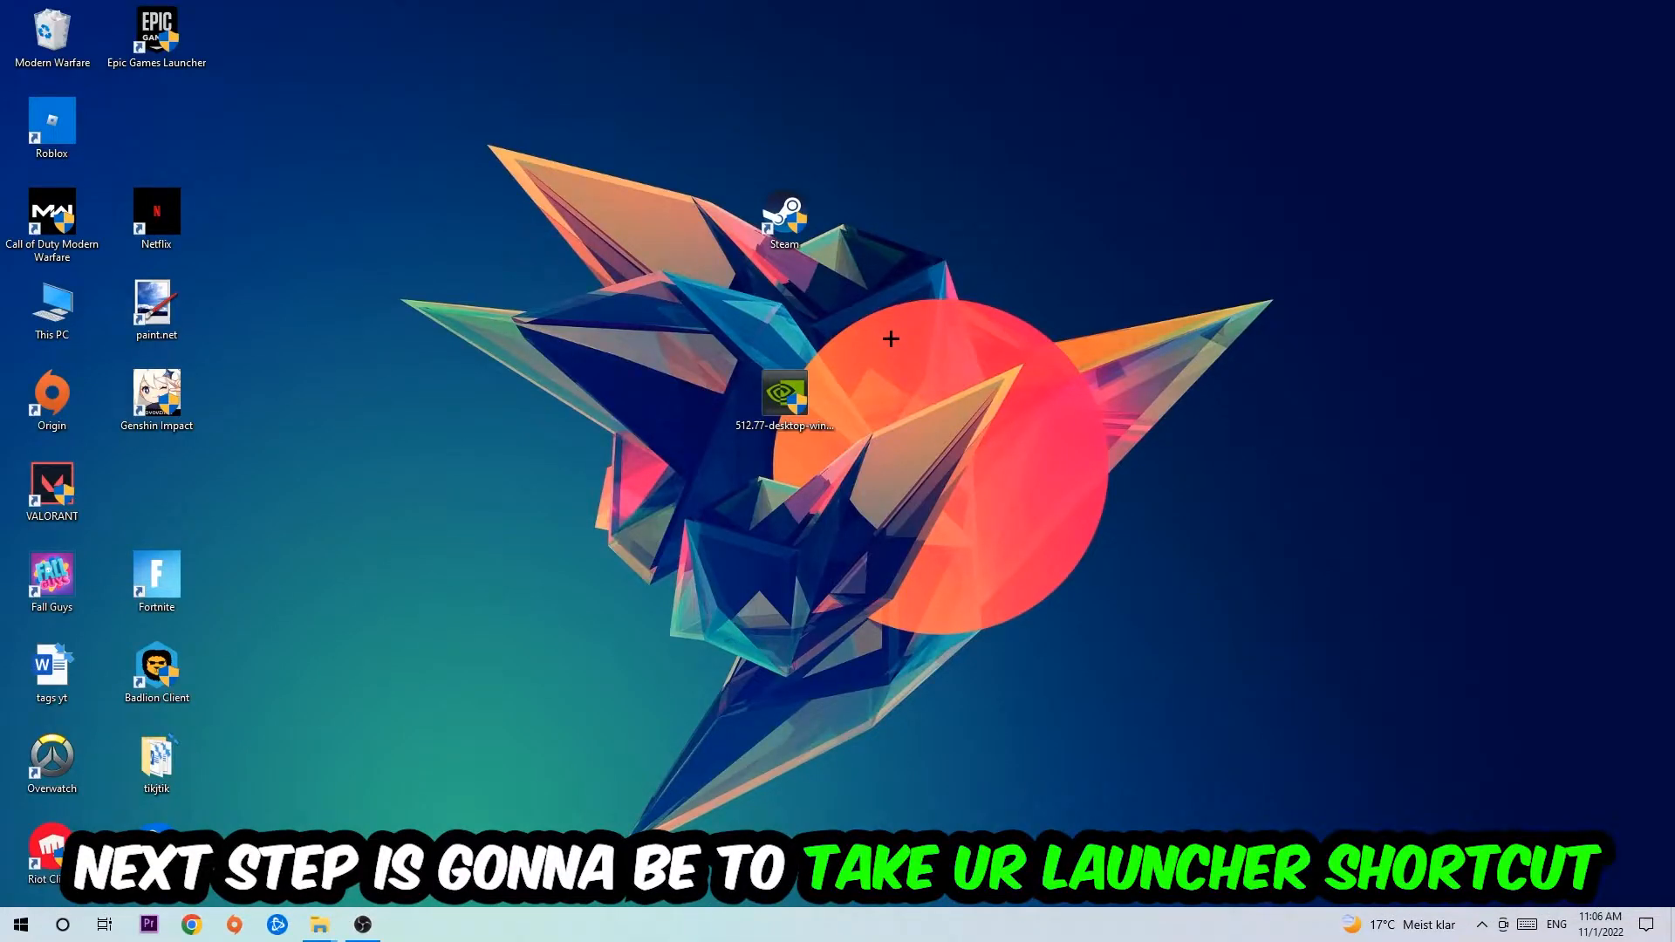
- Reposition the Steam shortcut, launch Steam as administrator, and reopen its context menu
{"action": "left_click_drag", "start_coordinate": [785, 213], "coordinate": [993, 299]}
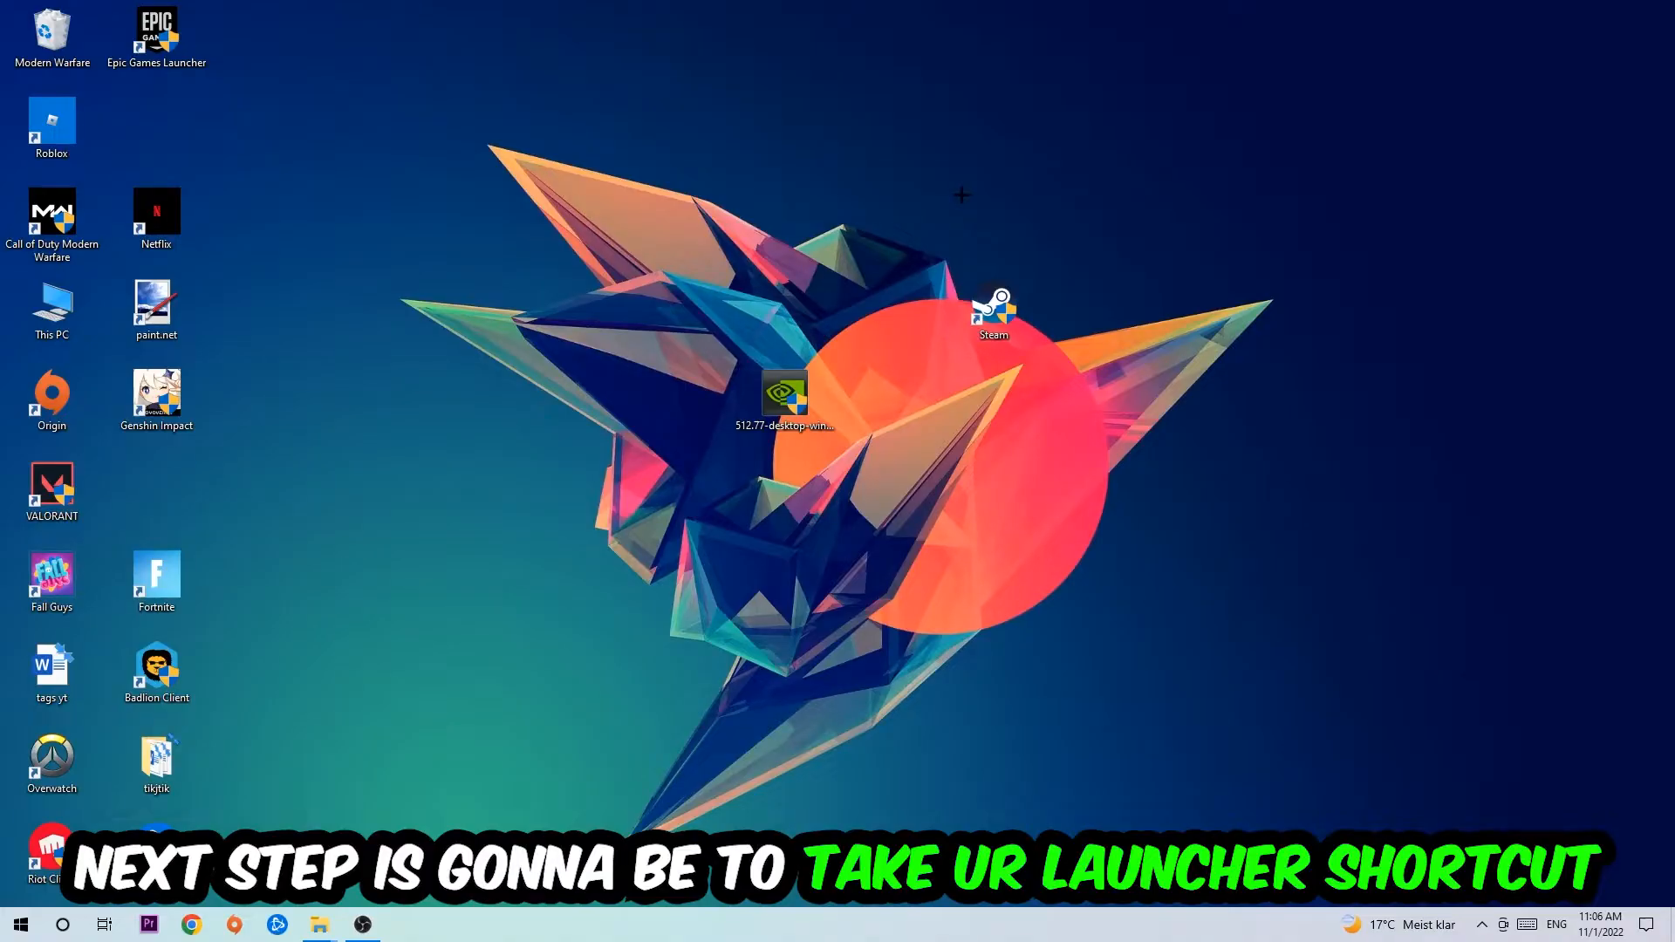
{"action": "left_click_drag", "start_coordinate": [993, 310], "coordinate": [831, 257]}
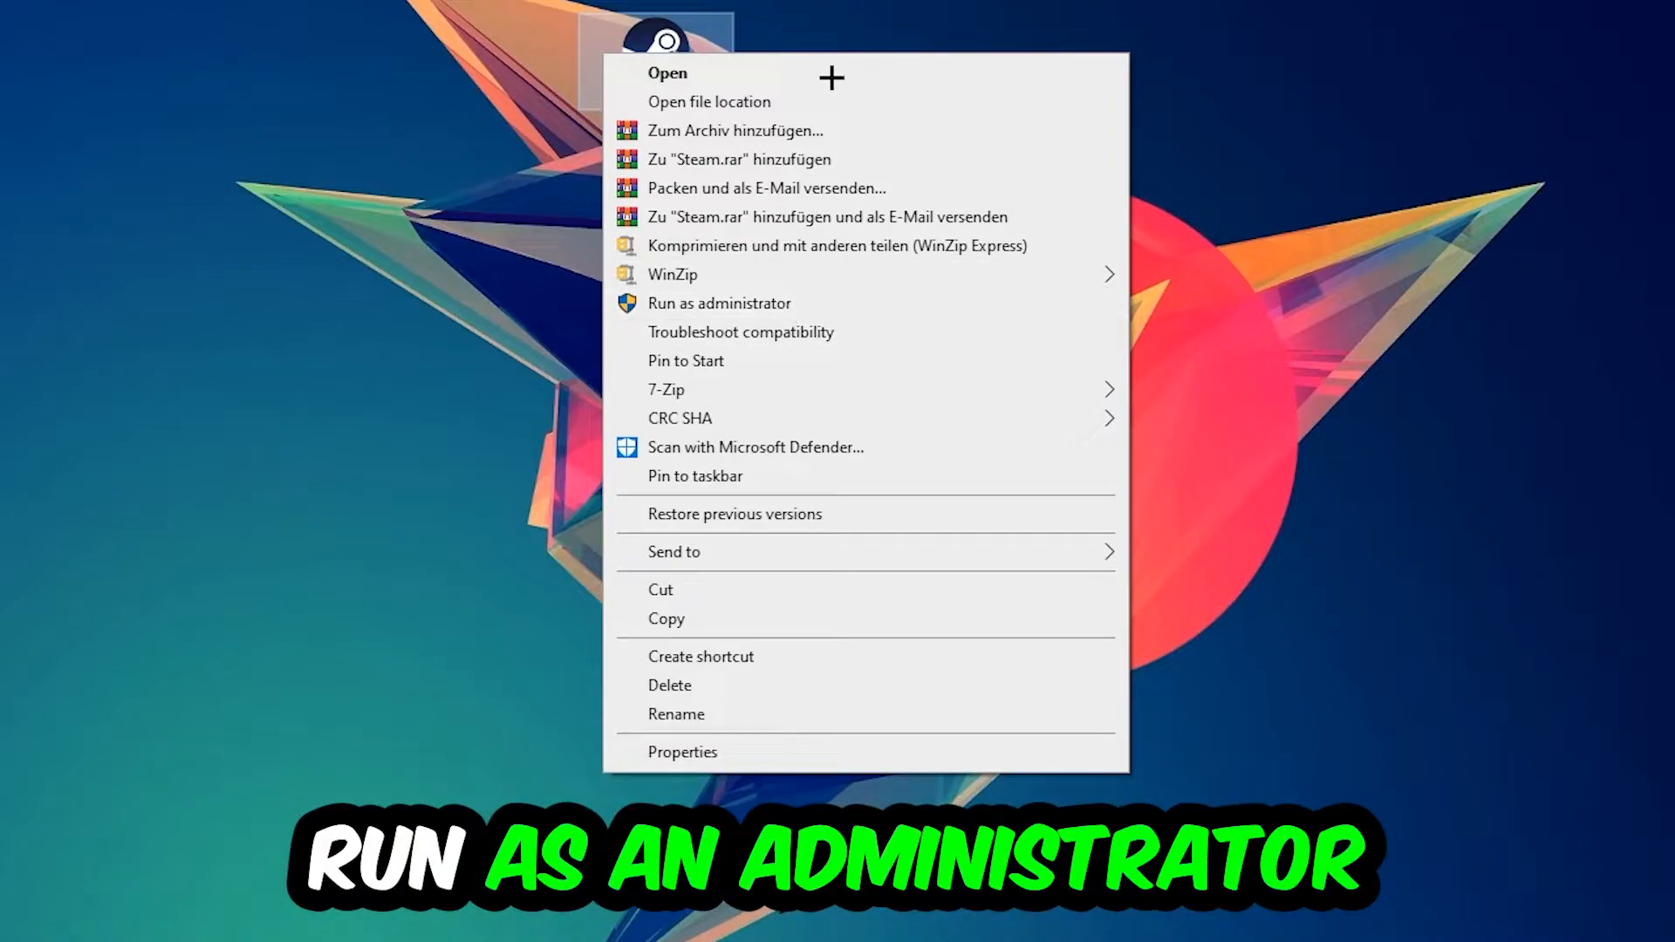
{"action": "left_click", "coordinate": [718, 302]}
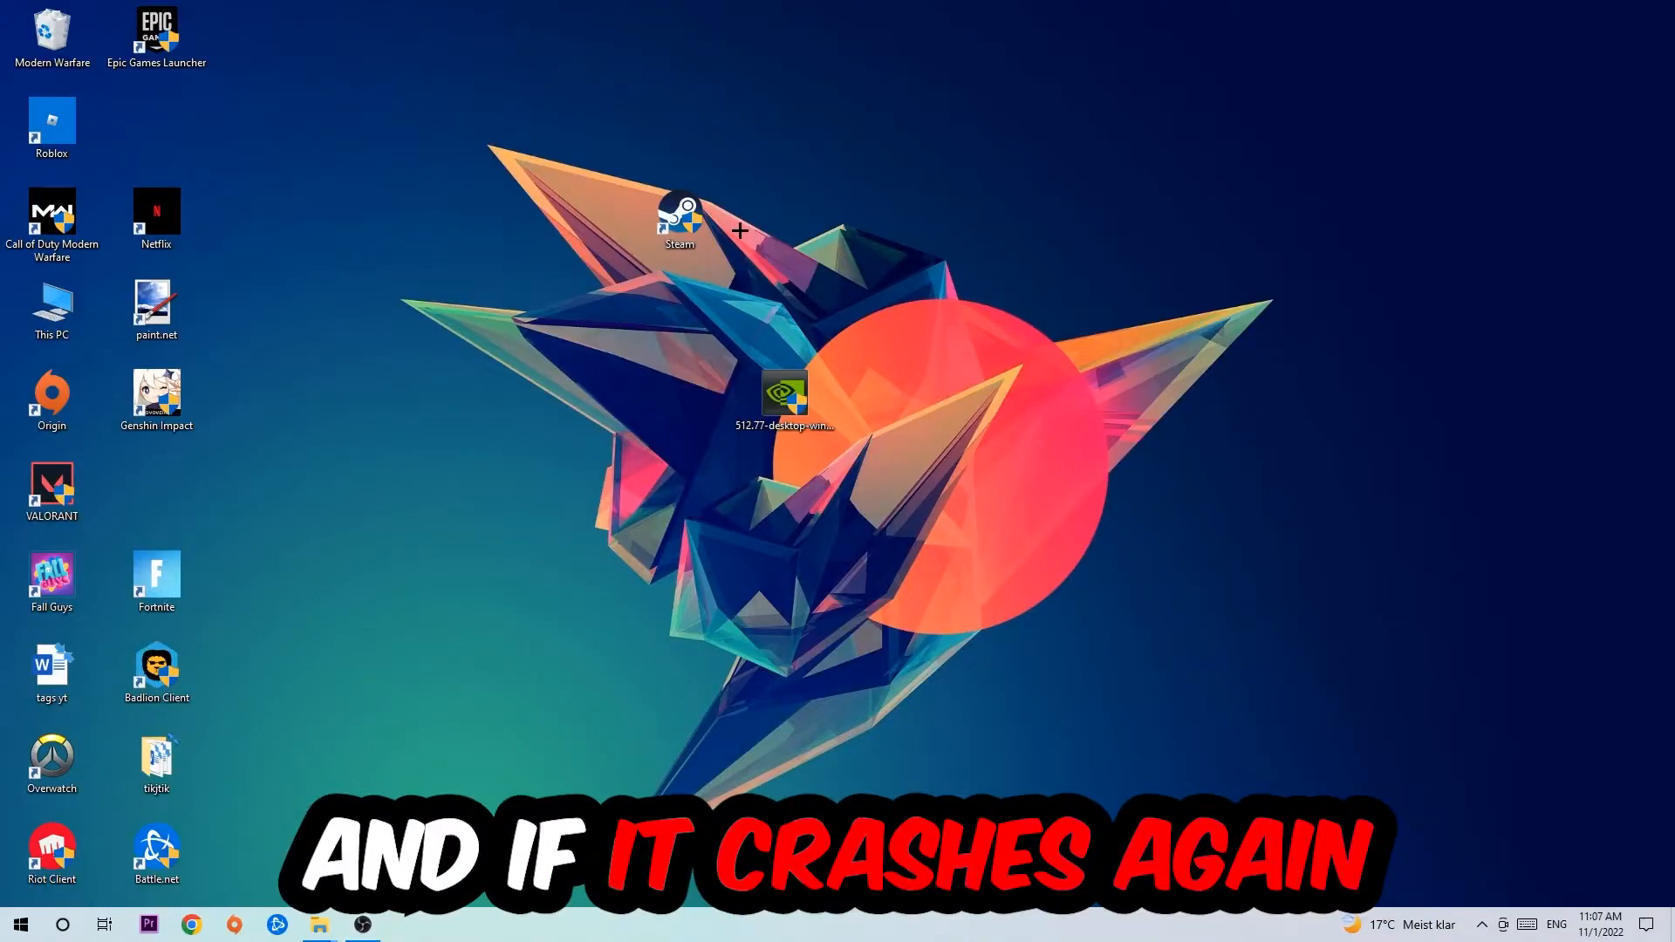
{"action": "right_click", "coordinate": [680, 214]}
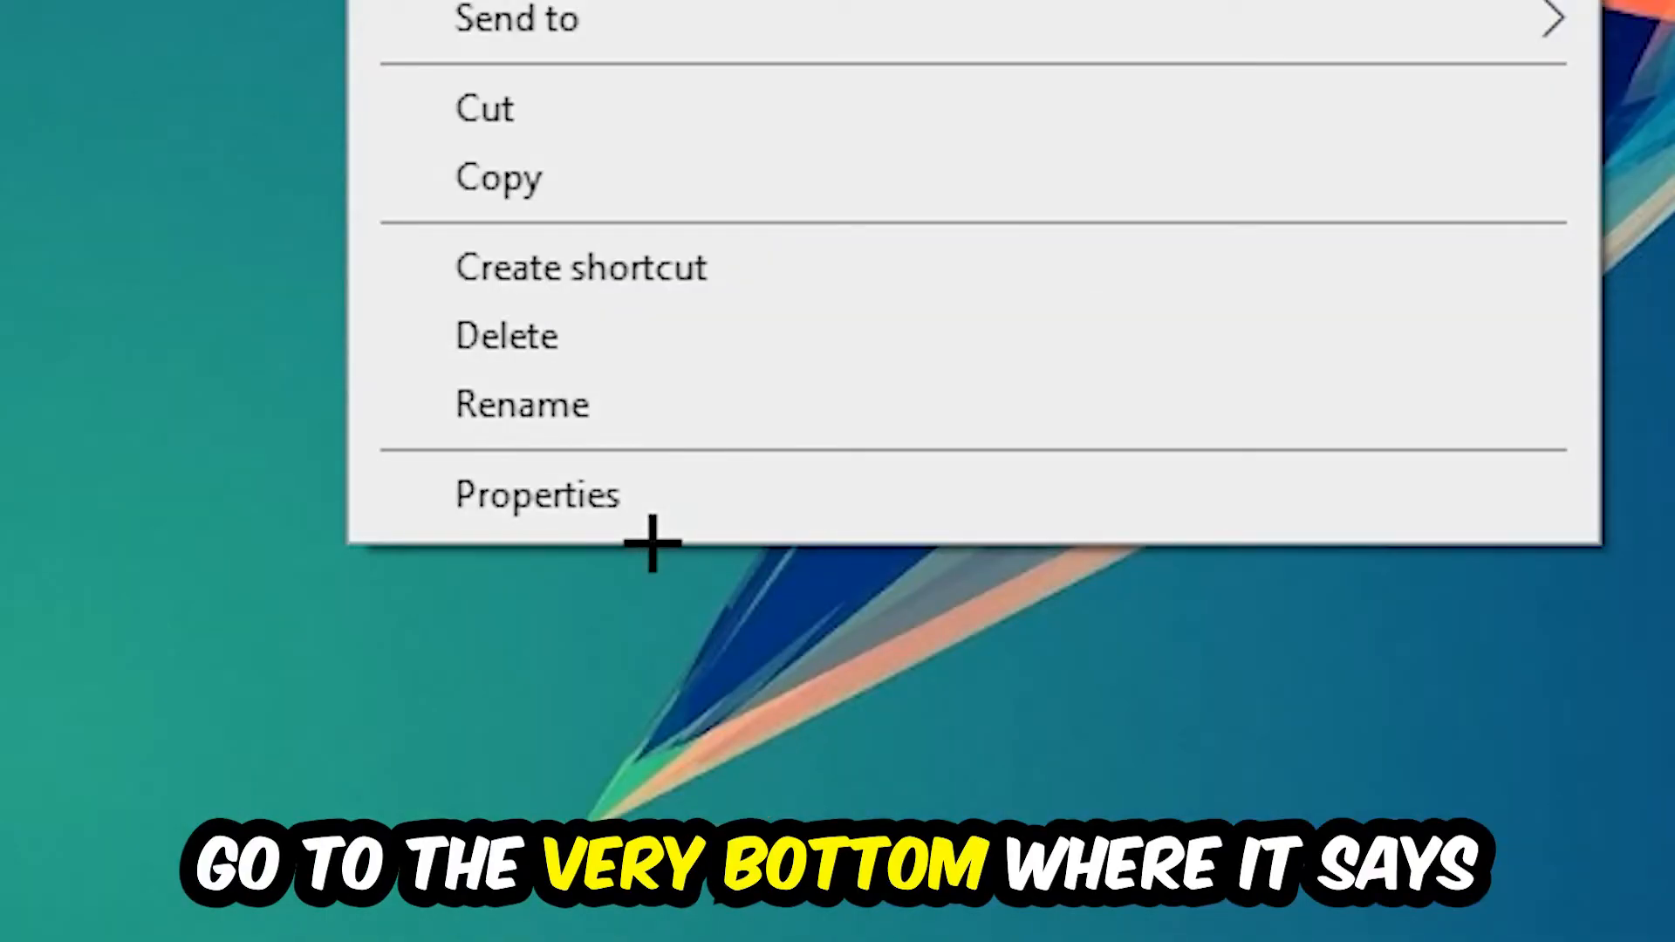
- Open Properties for the Steam desktop shortcut
{"action": "left_click", "coordinate": [537, 493]}
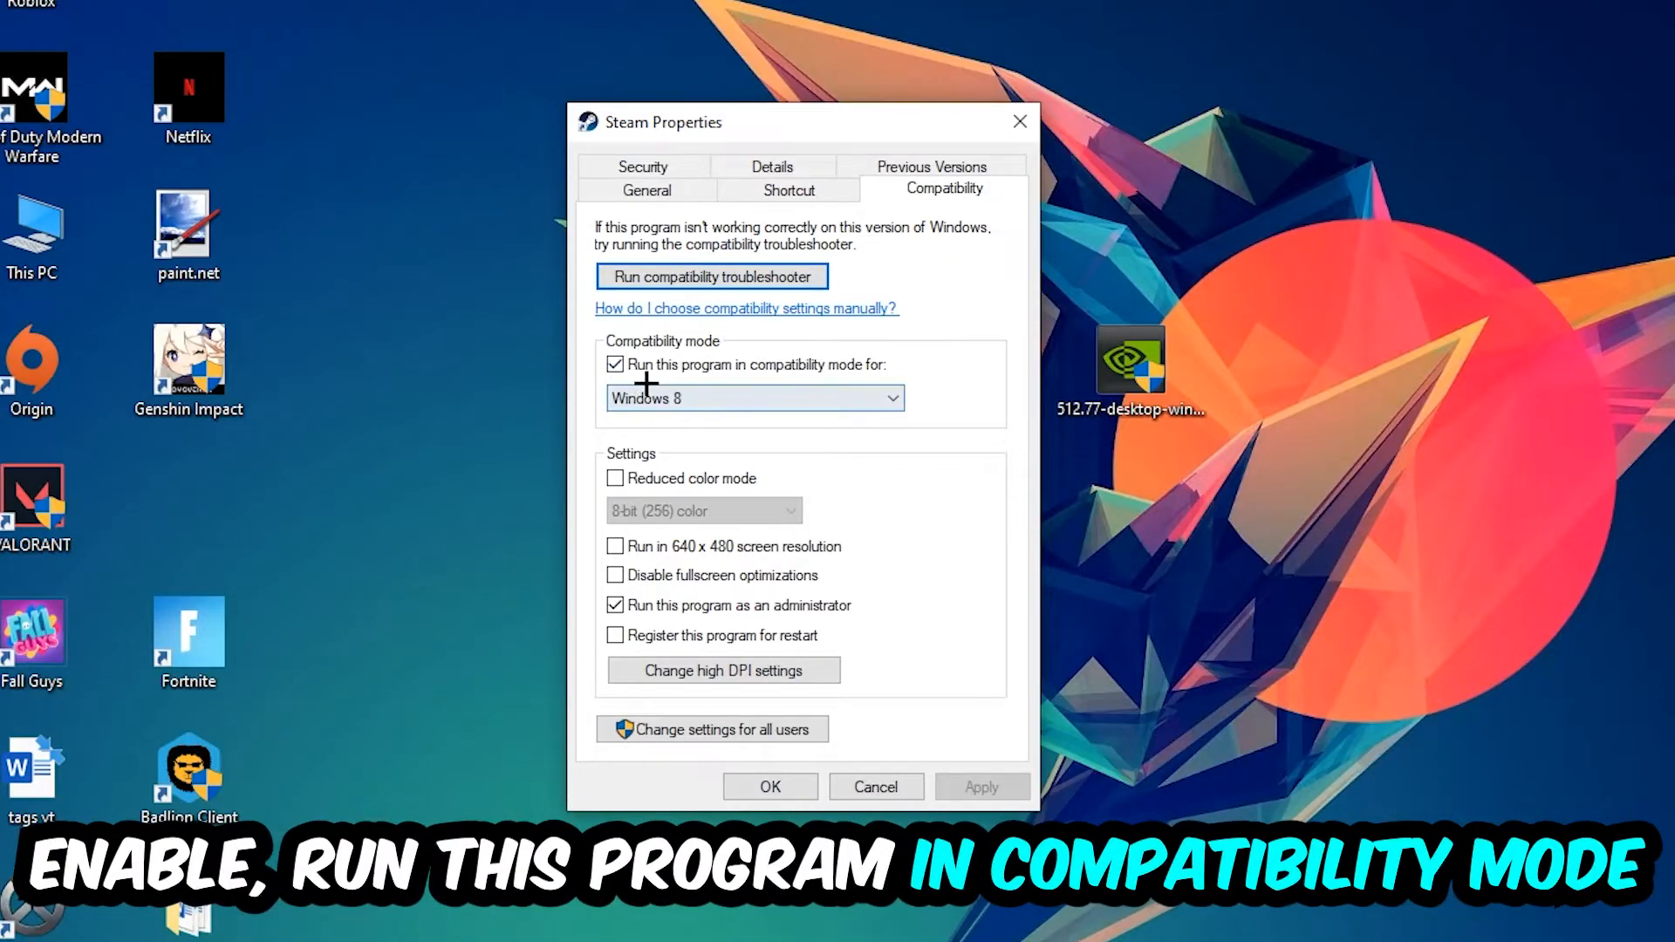
- Set Steam's compatibility target to Windows 8 with Run as administrator enabled
{"action": "left_click", "coordinate": [753, 398]}
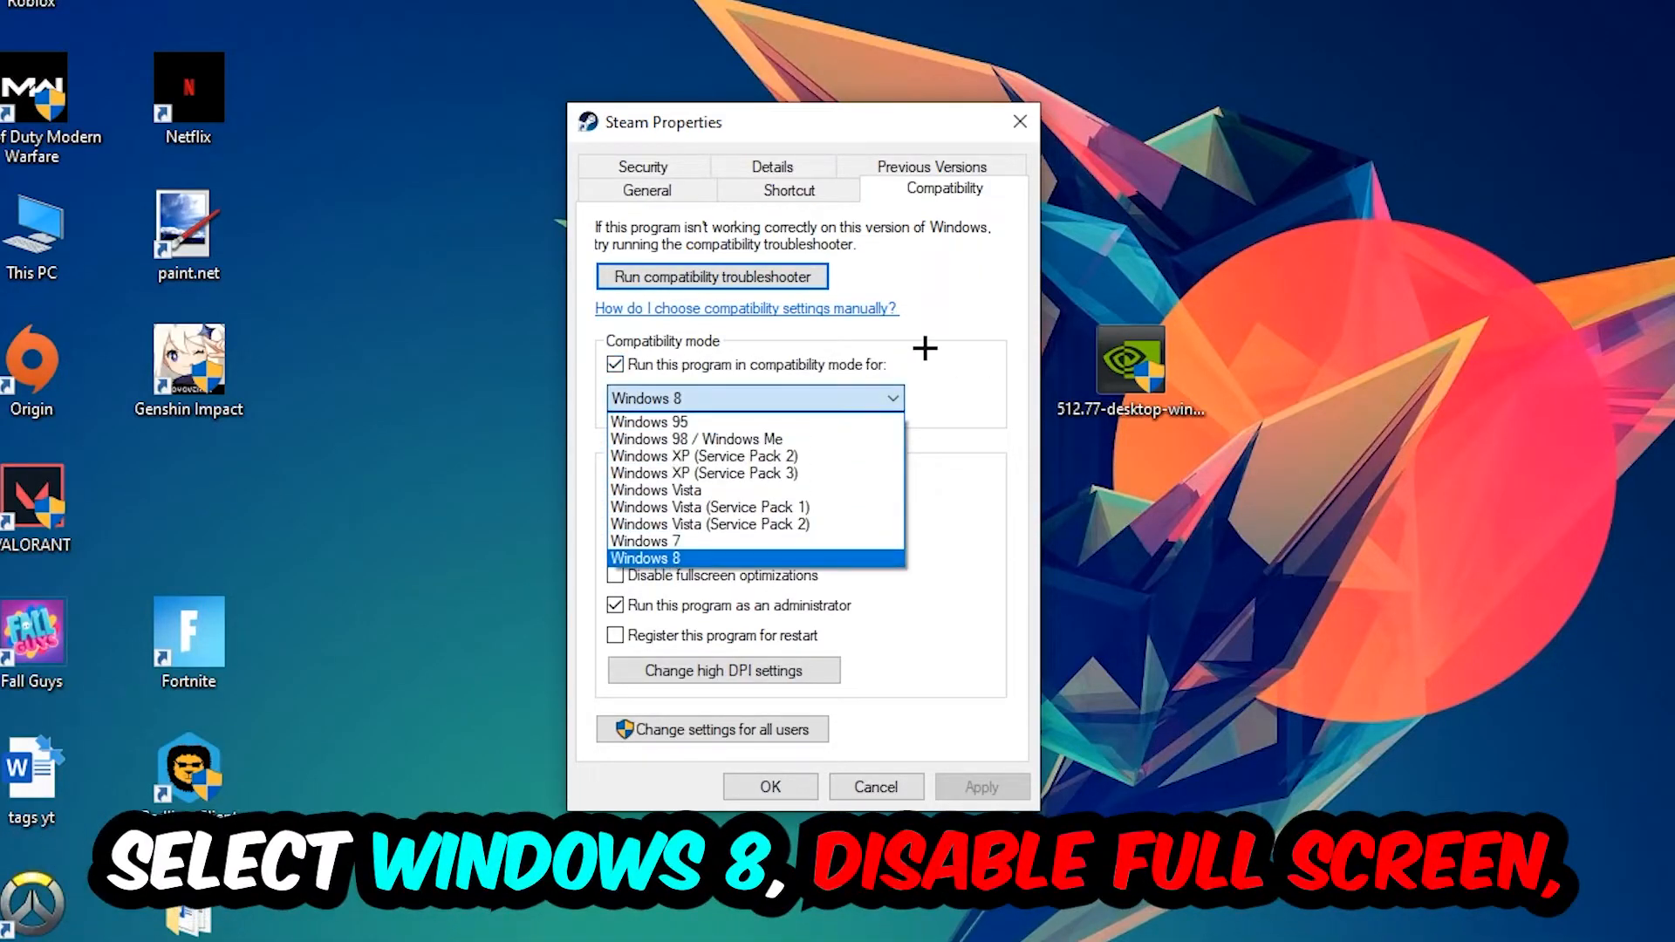
{"action": "left_click", "coordinate": [644, 558]}
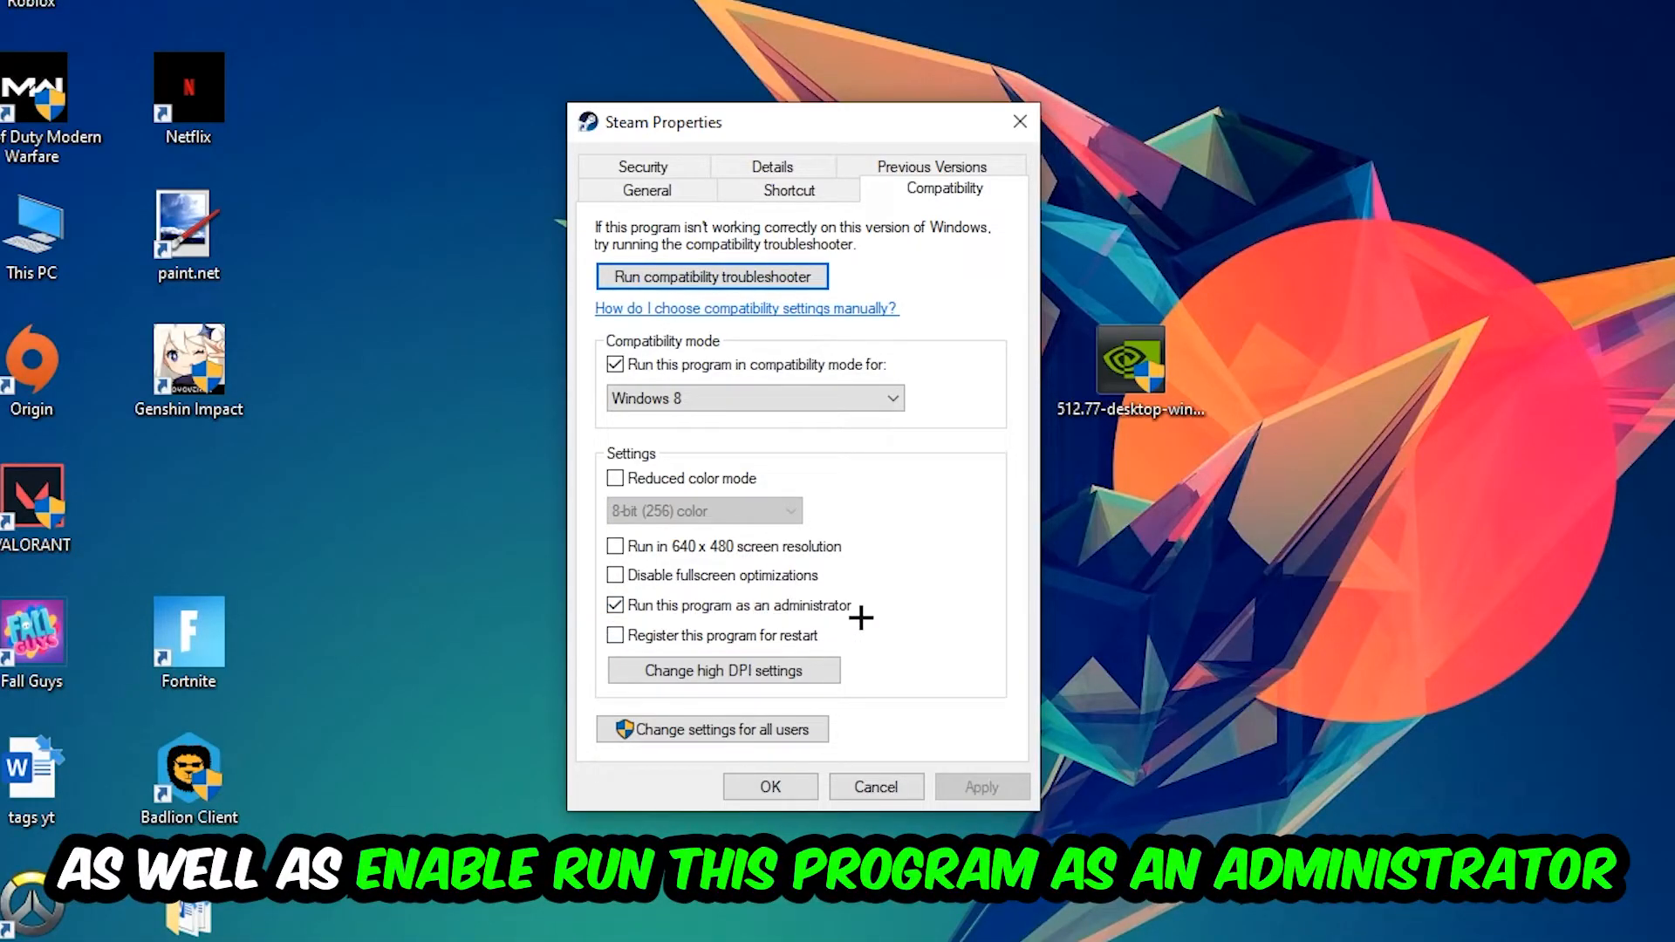
{"action": "left_click", "coordinate": [768, 786]}
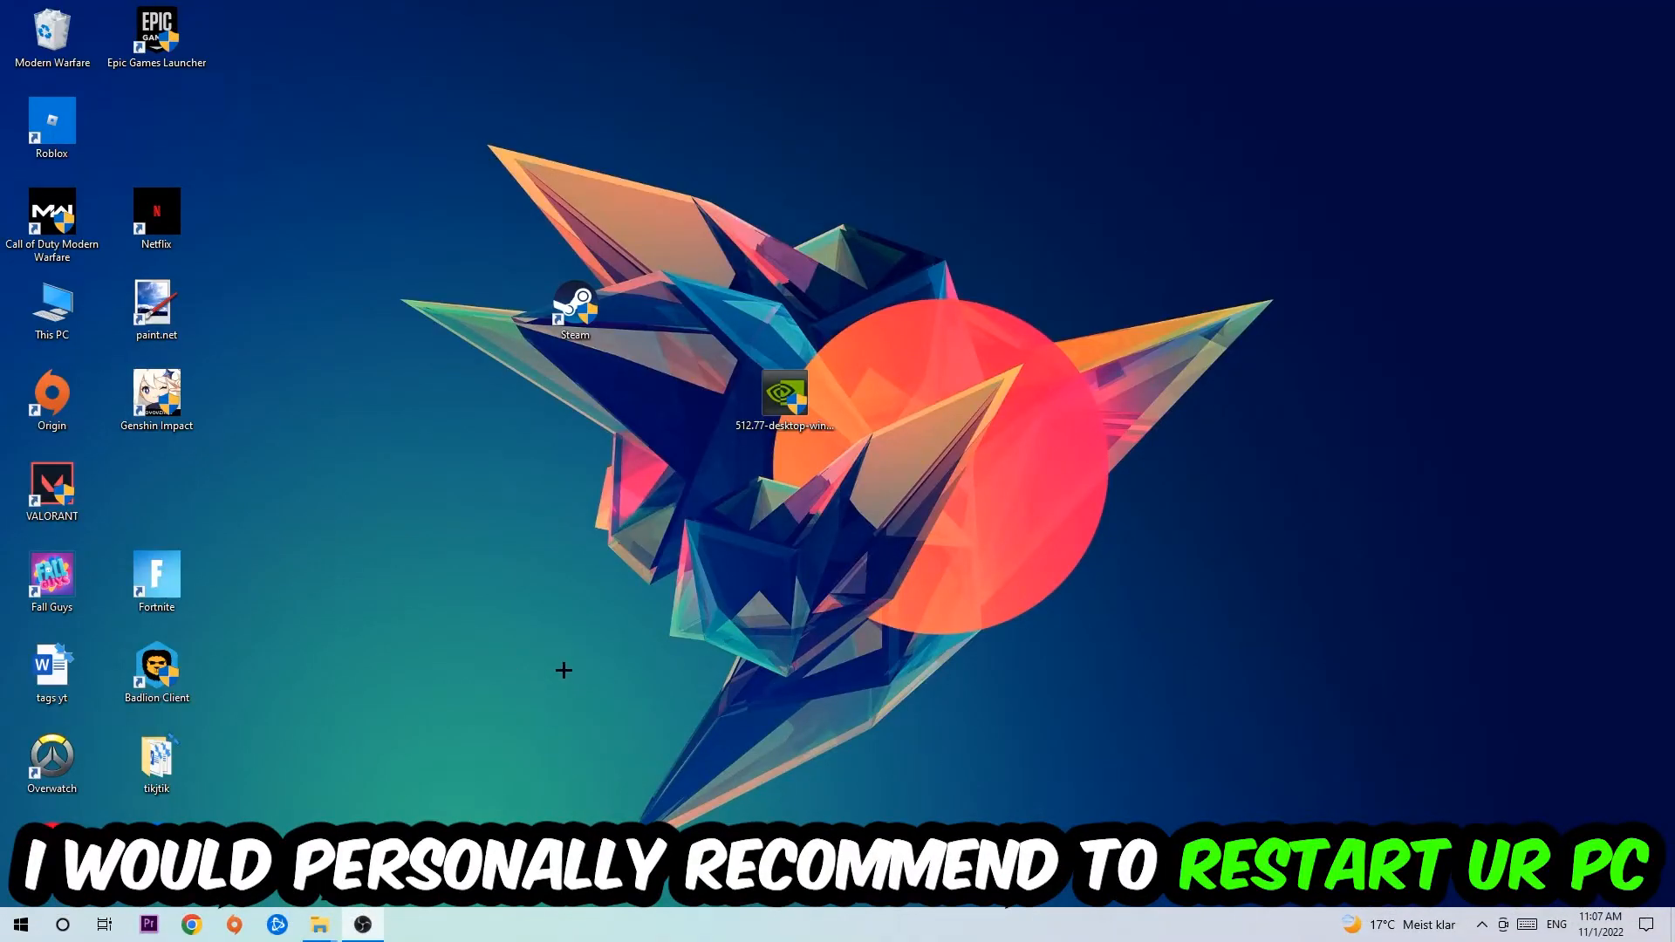
{"action": "left_click", "coordinate": [575, 309]}
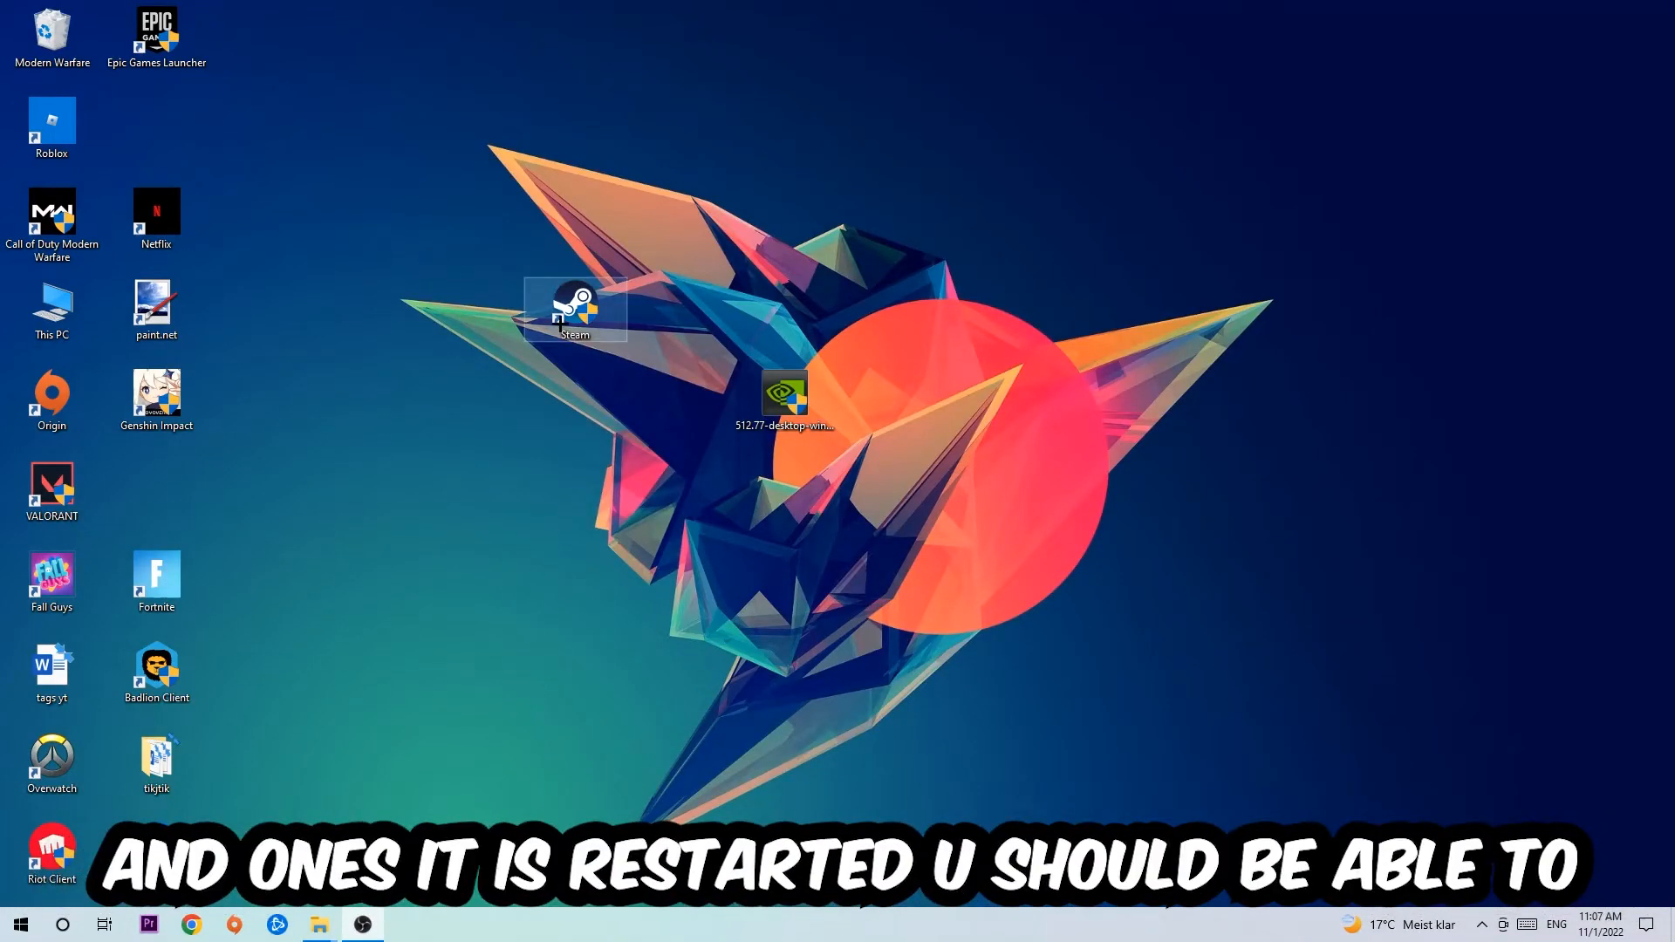